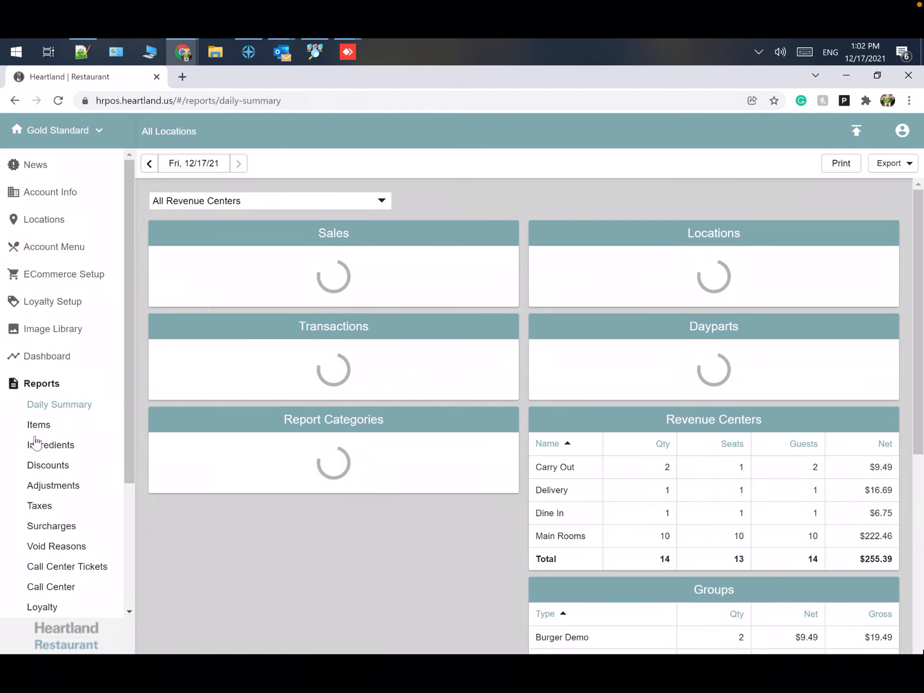
Show the Void Reasons report, keeping the date Fri 12/17/21
click(57, 546)
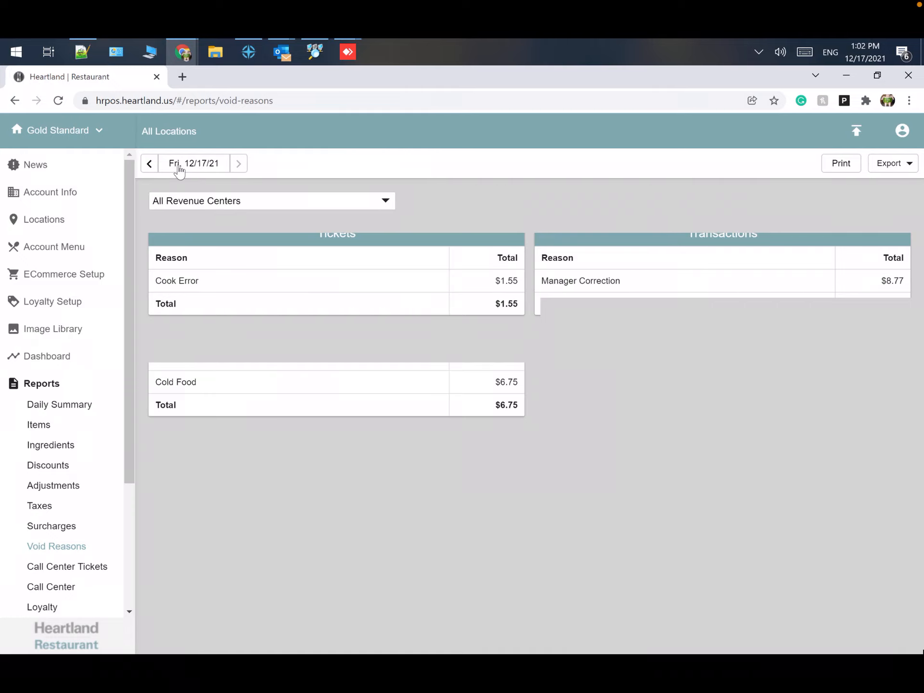
click(193, 163)
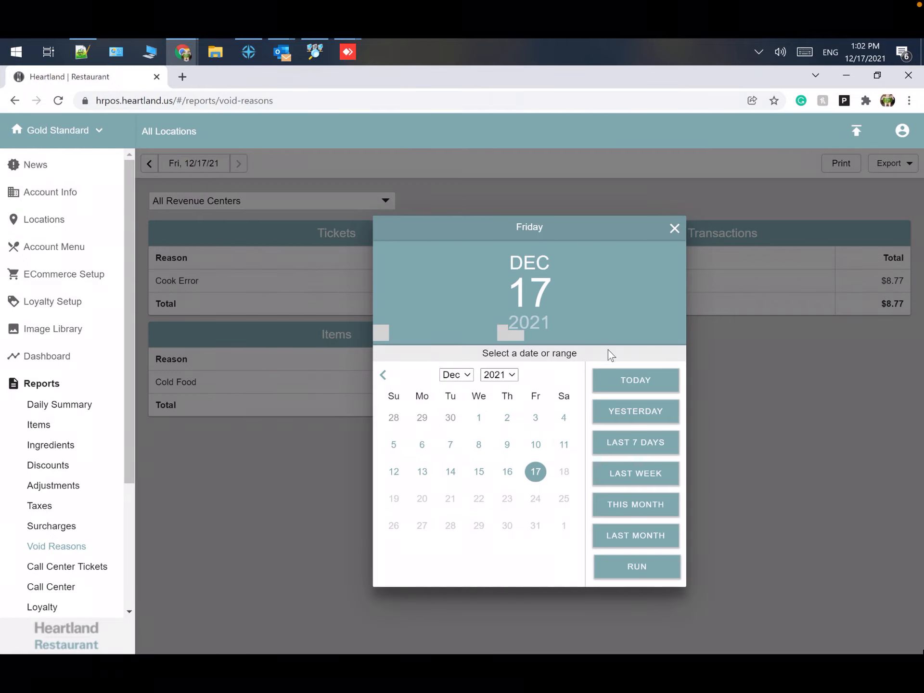
click(674, 229)
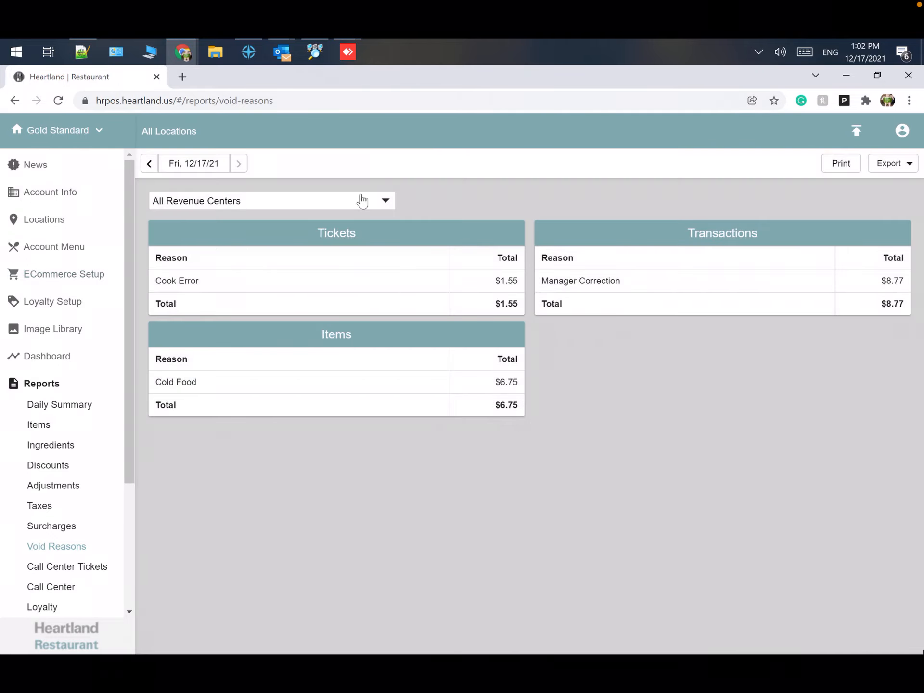
mouse_move(254, 280)
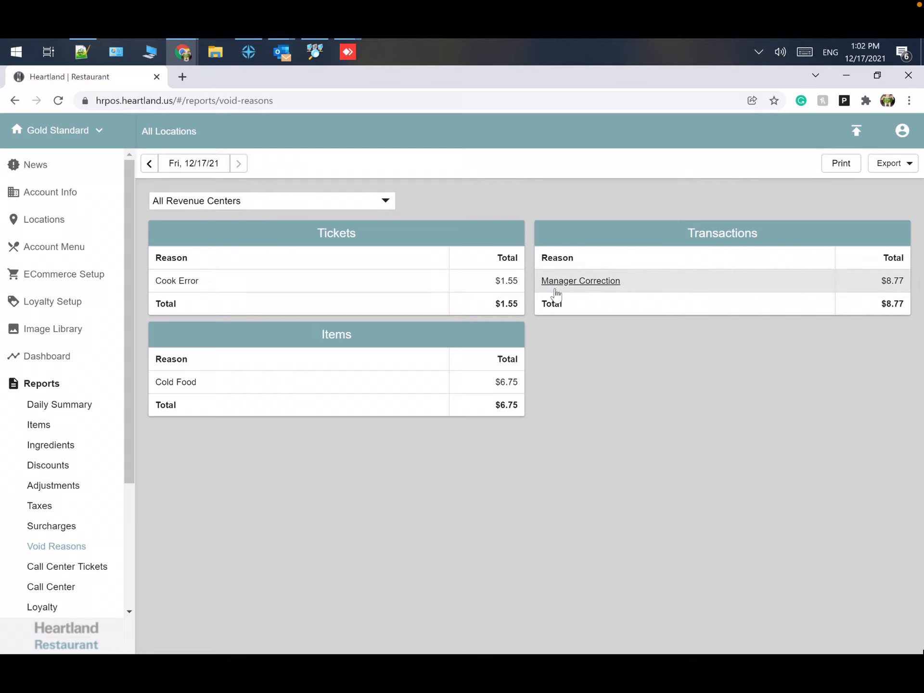
mouse_move(337, 341)
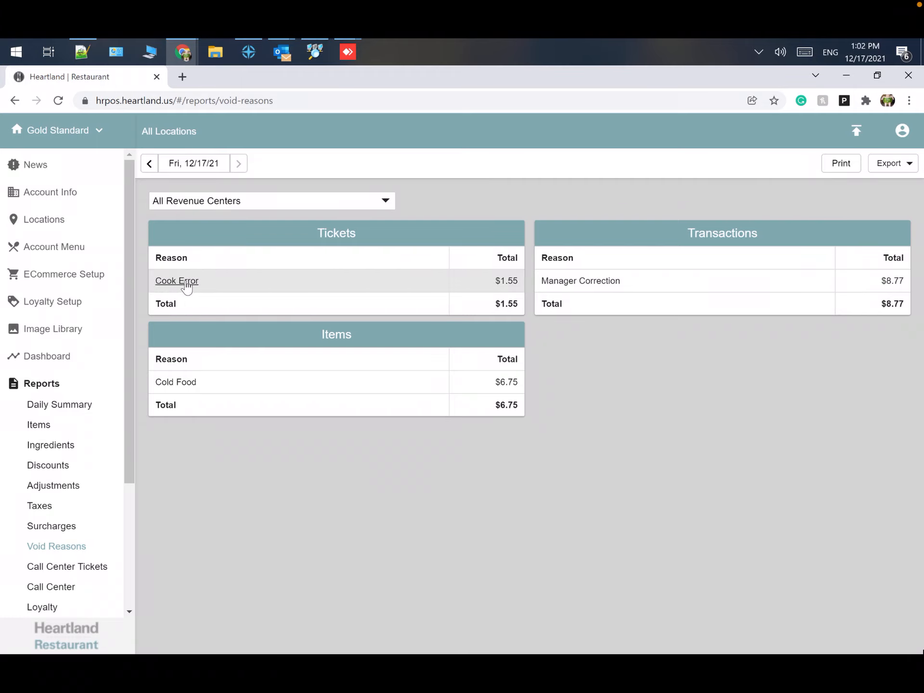
Drill into Cook Error ticket voids for Gold Standard and choose ticket D4 ($1.55, Cashier One)
click(178, 280)
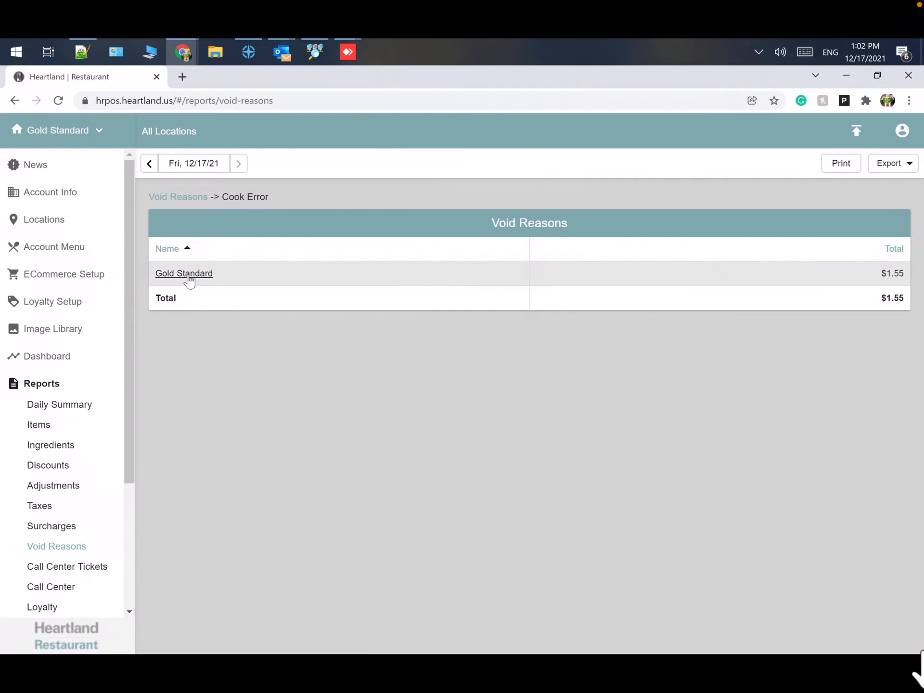
click(183, 272)
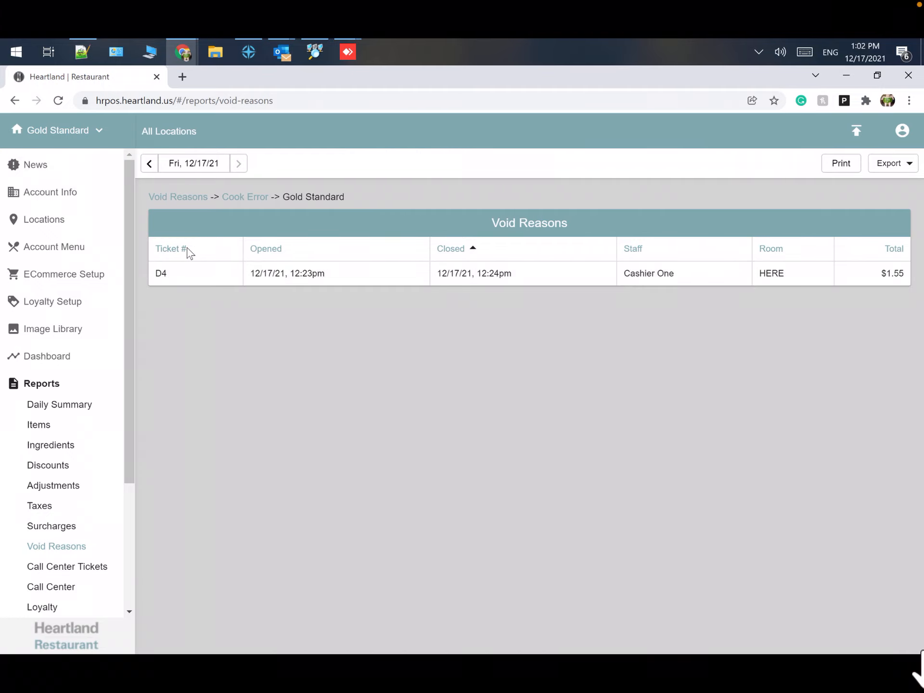
click(161, 273)
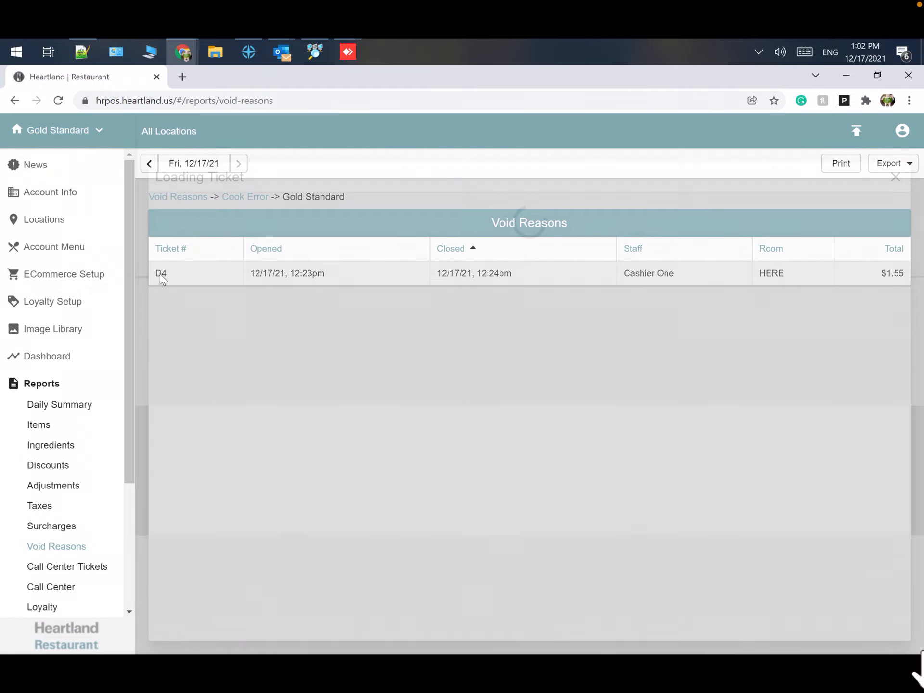
Load ticket D4: one Pork Egg Roll, $1.55, cancelled and unpaid
click(161, 272)
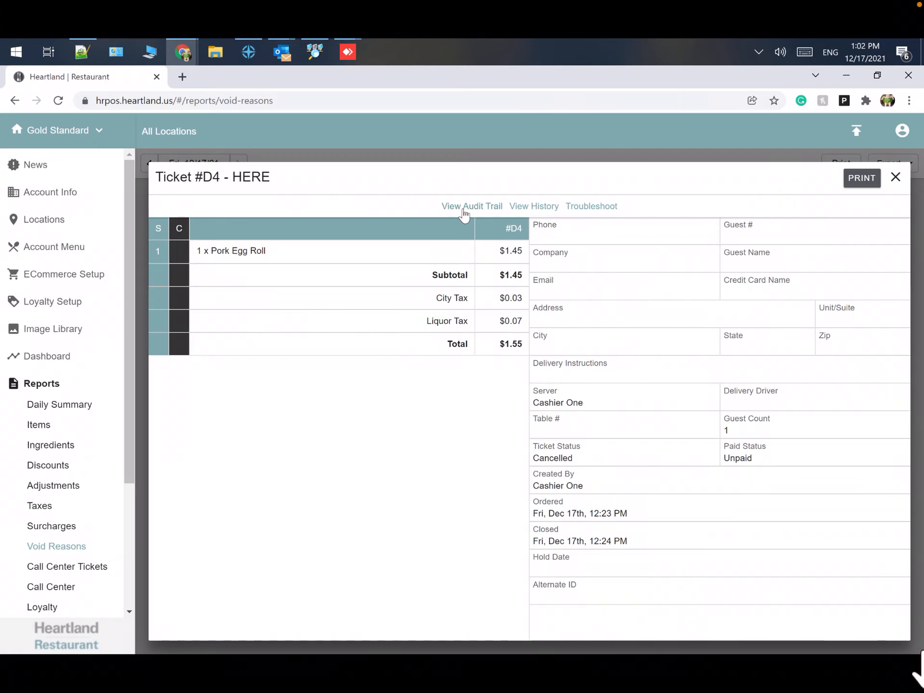
mouse_move(446, 197)
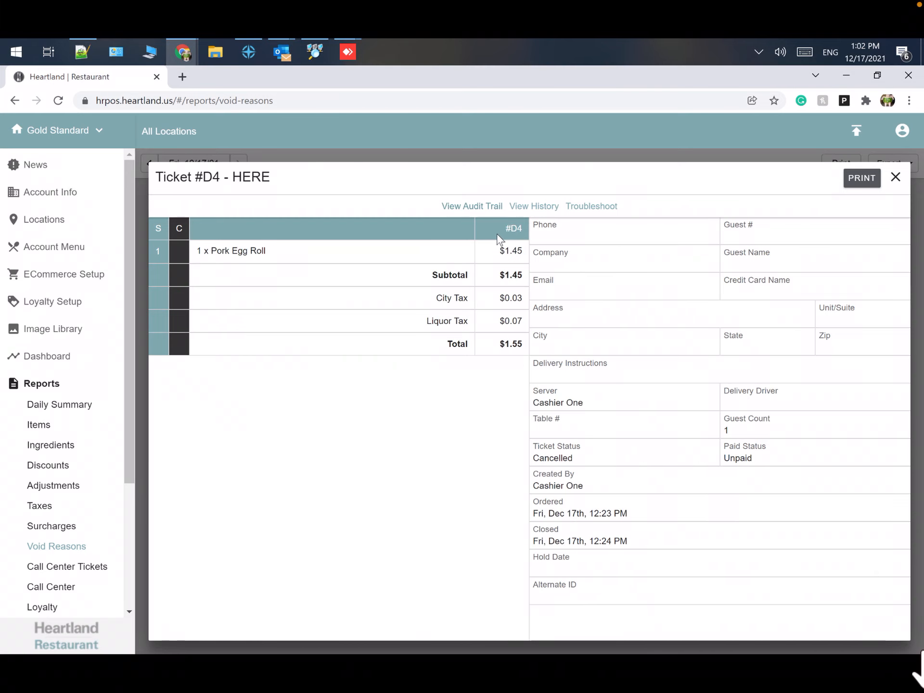
Review ticket D4's audit trail entries, then close back to the Gold Standard list
click(471, 206)
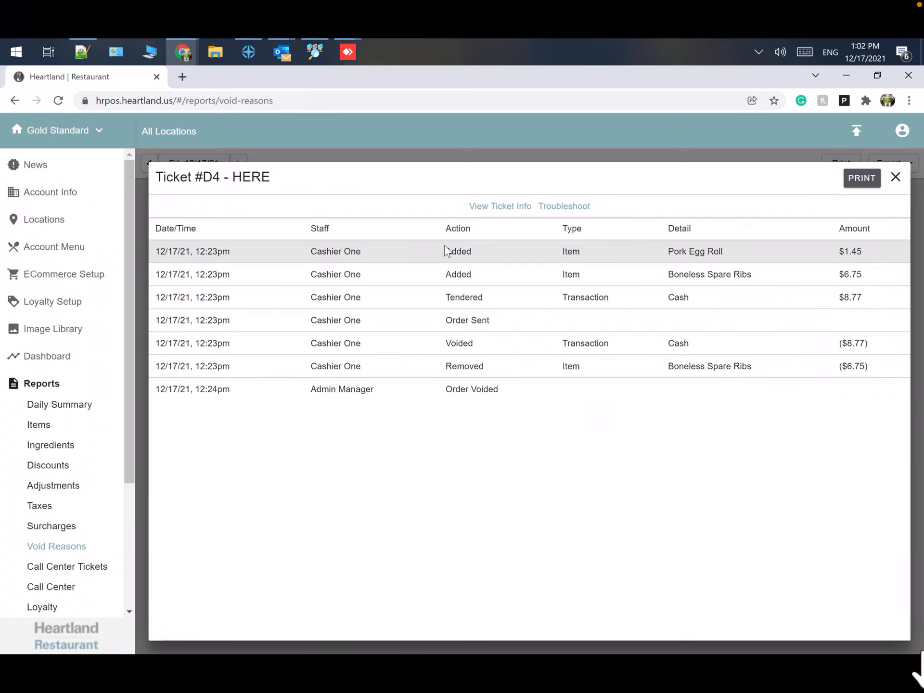
mouse_move(492, 276)
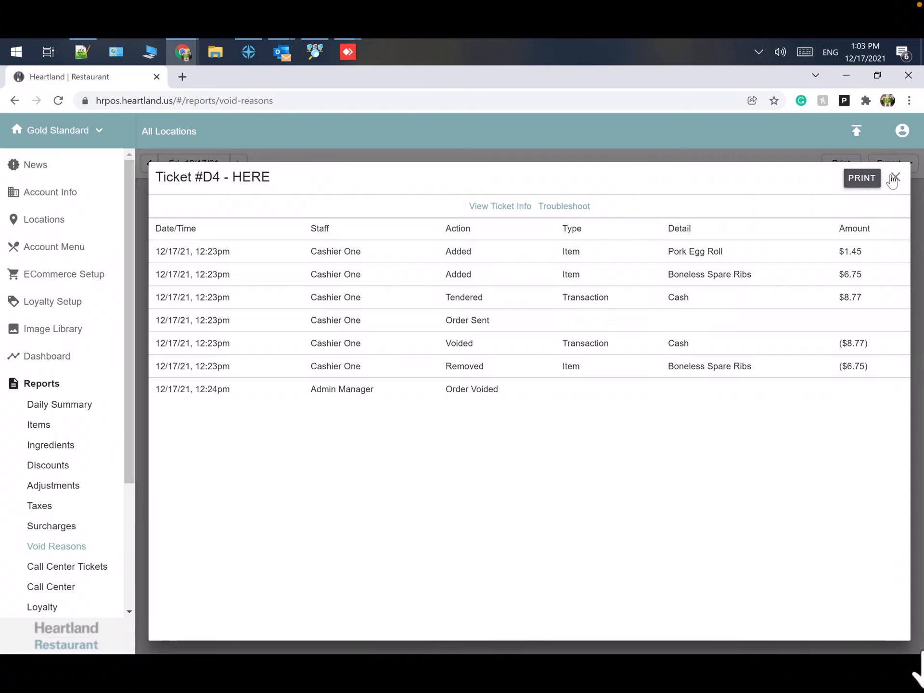
click(895, 178)
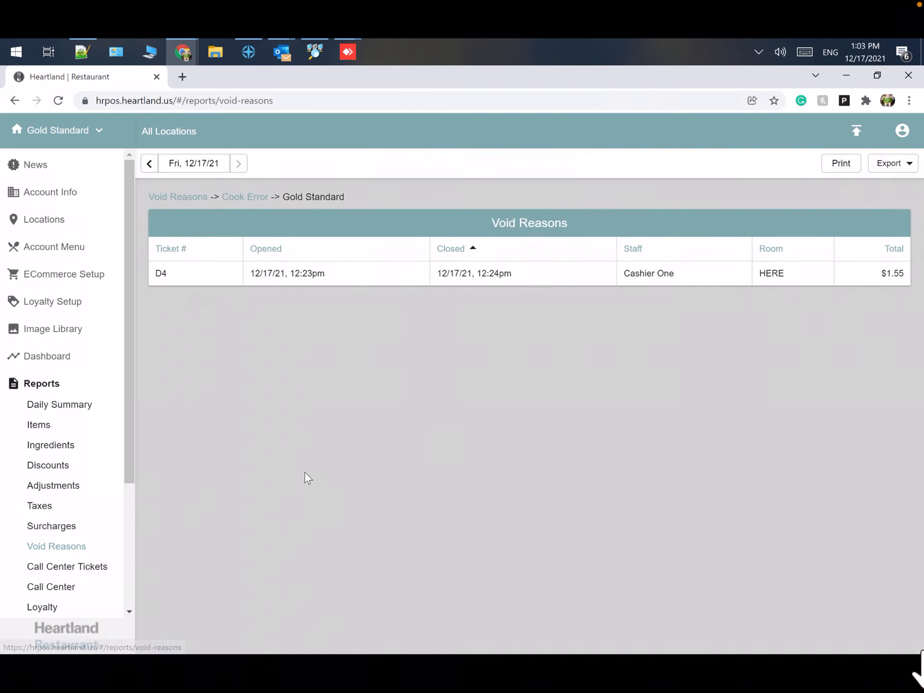